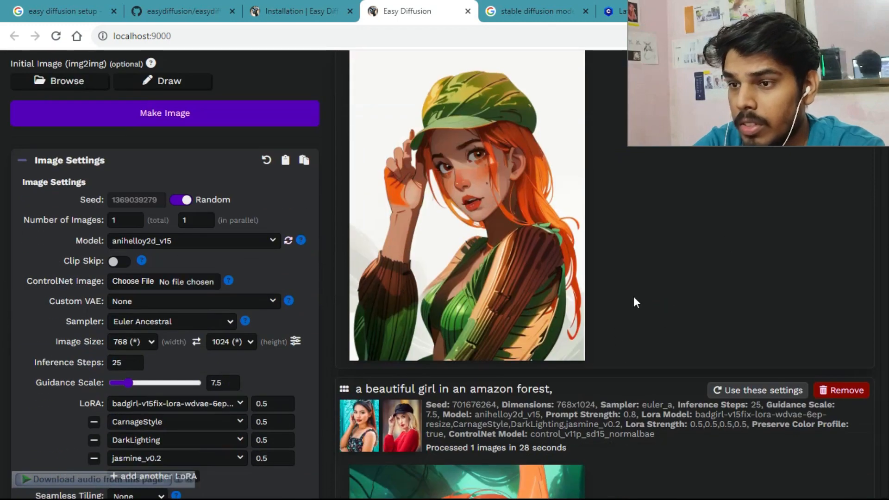
Step: Search Google for 'easy diffusion setup'
{"action": "scroll", "scroll_direction": "down", "scroll_amount": 3}
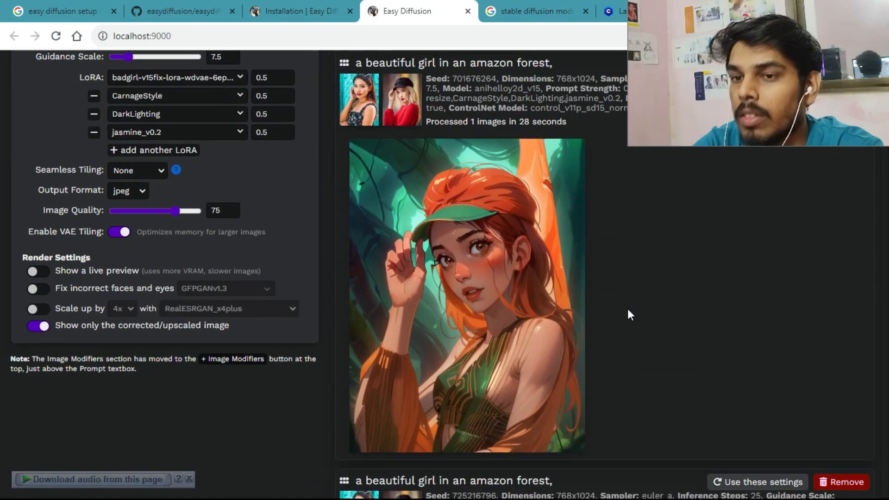
{"action": "scroll", "scroll_direction": "down", "scroll_amount": 3}
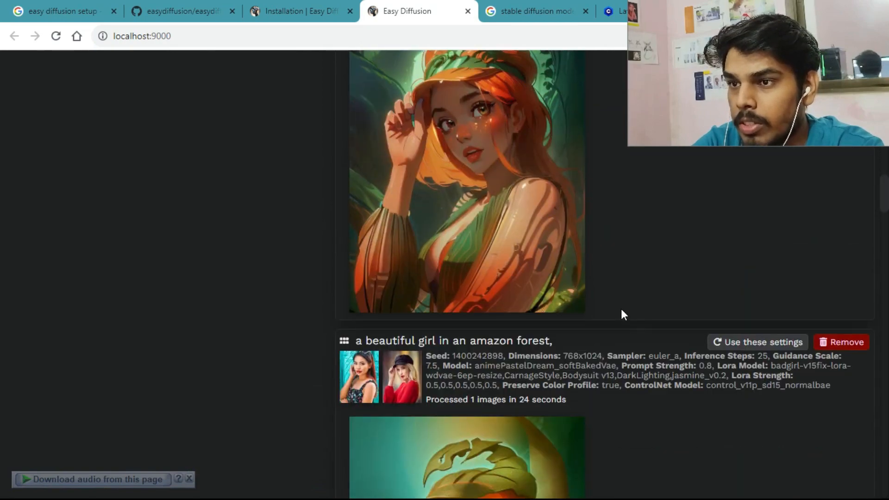
{"action": "scroll", "scroll_direction": "down", "scroll_amount": 3}
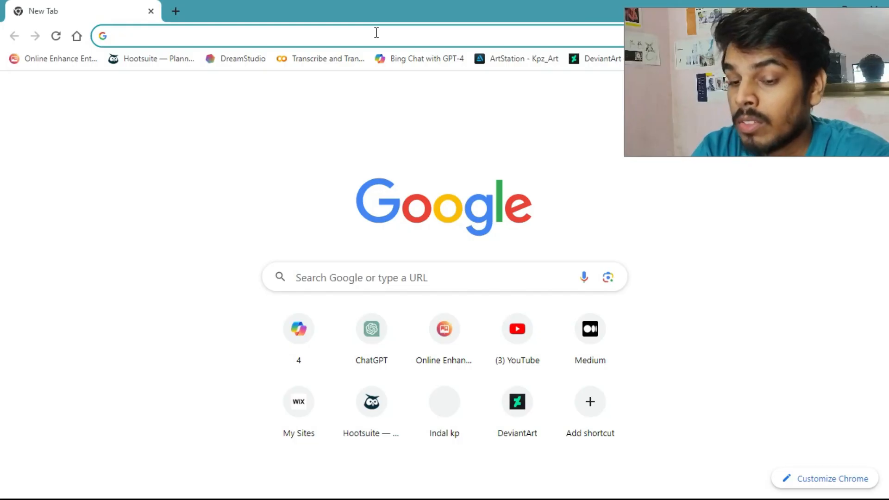
{"action": "type", "text": "easy diffu"}
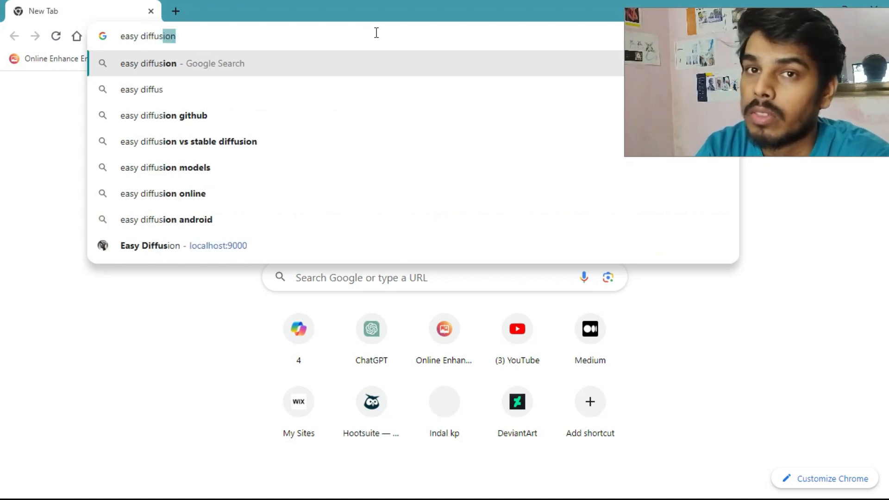
{"action": "type", "text": "setup&oq=easy+diffusion+setup&gs_lcrp=EgZjaHJvbWUyBggAEEUYOTIICAEQABgWGB"}
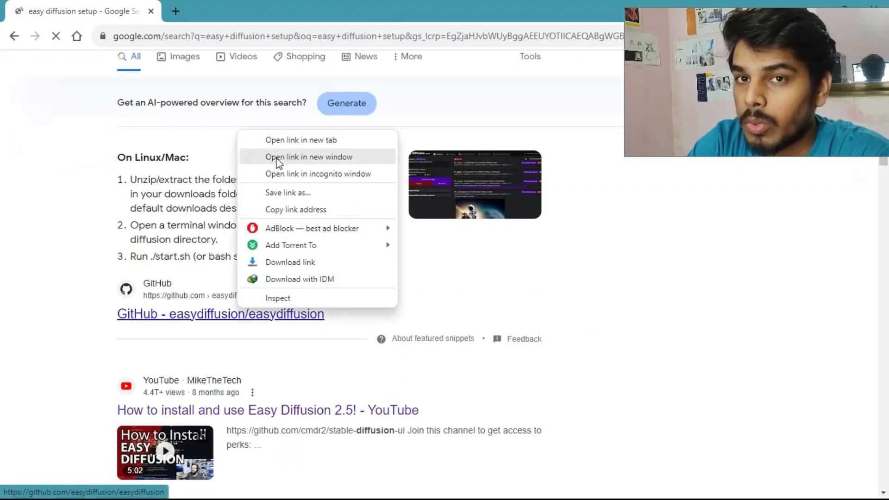
{"action": "mouse_move", "coordinate": [189, 167]}
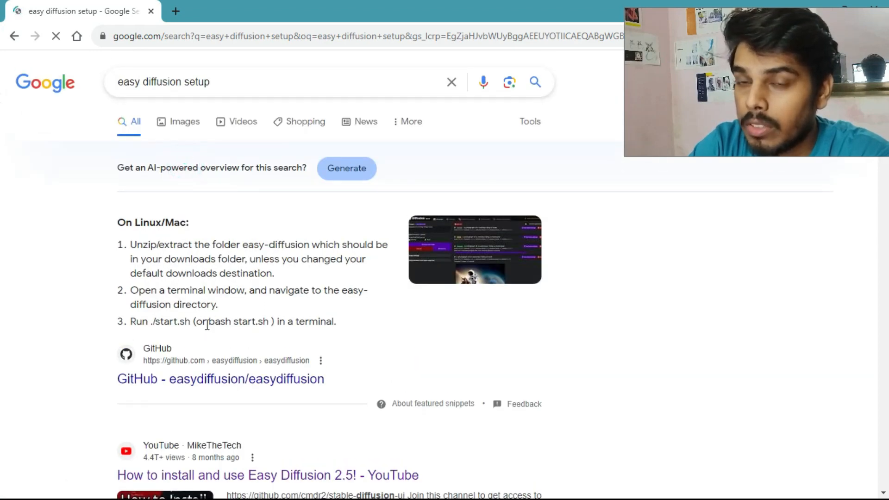
Step: Open the easydiffusion GitHub result in a new tab and switch to it
{"action": "right_click", "coordinate": [220, 379]}
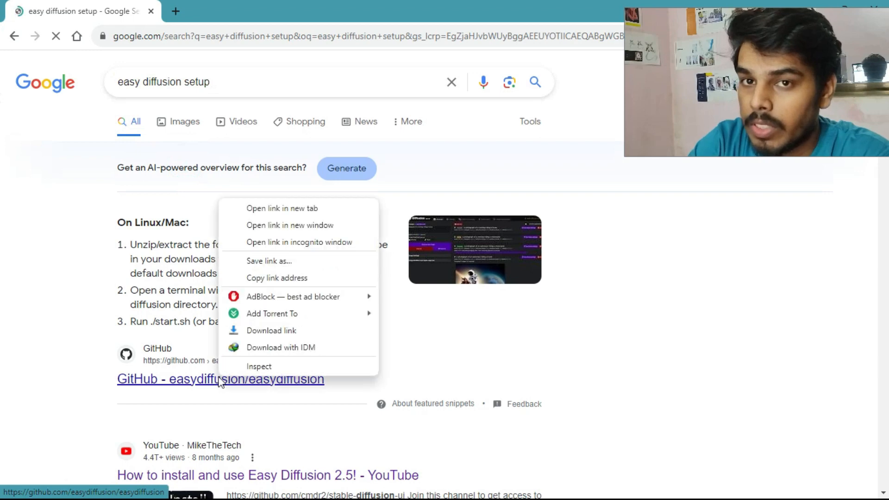
{"action": "left_click", "coordinate": [283, 208]}
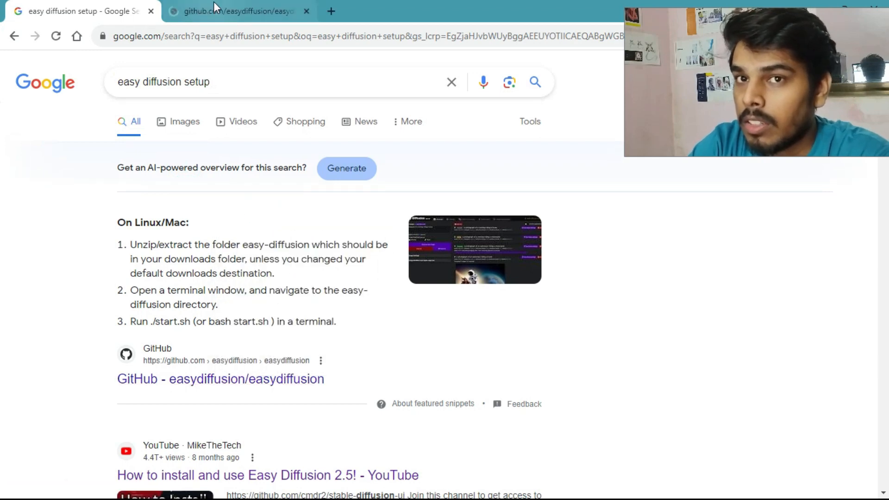
{"action": "left_click", "coordinate": [238, 10]}
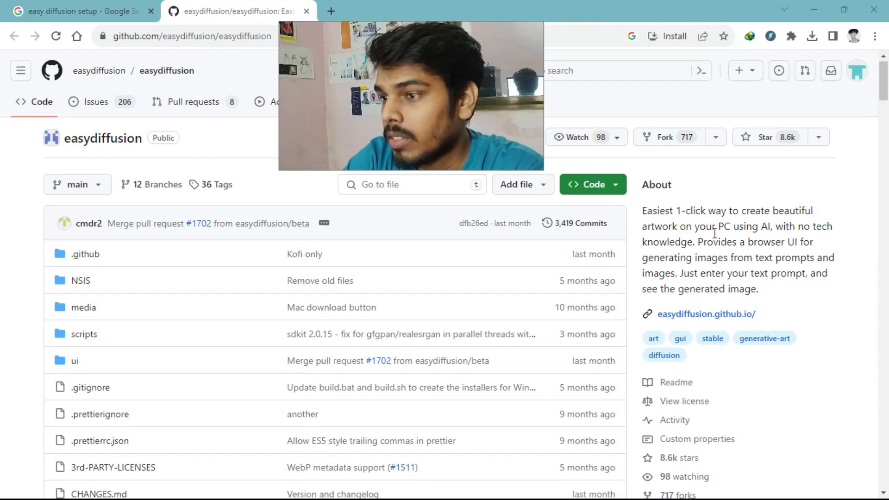
Step: Follow the repository's easydiffusion.github.io link to the installation docs
{"action": "scroll", "scroll_direction": "down", "scroll_amount": 3}
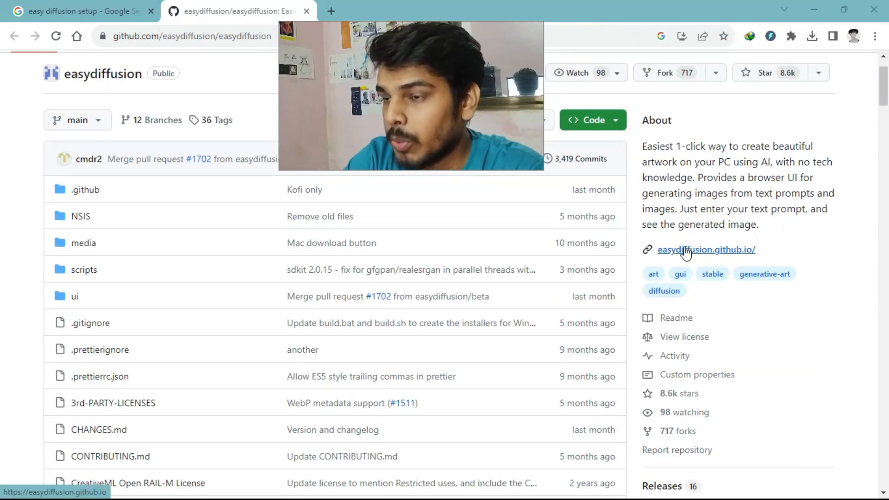
{"action": "left_click", "coordinate": [706, 250]}
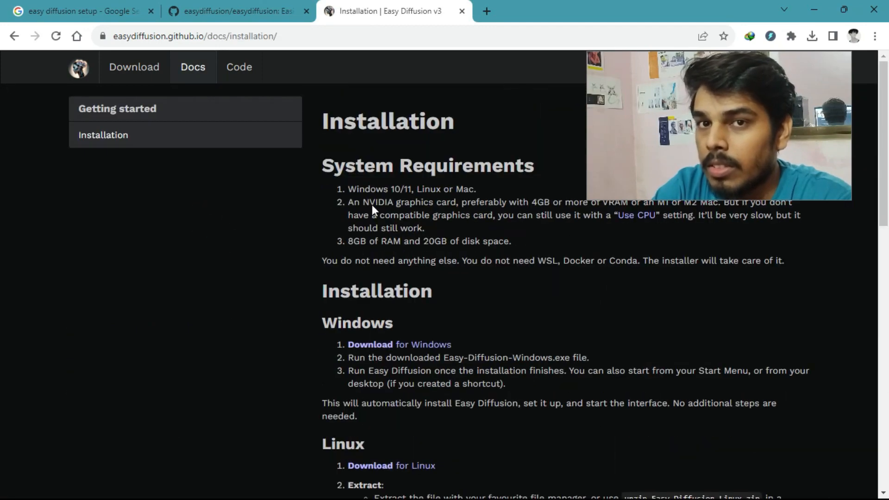
Step: Download Easy-Diffusion-Windows.exe via Download for Windows and Start Download
{"action": "scroll", "scroll_direction": "down", "scroll_amount": 3}
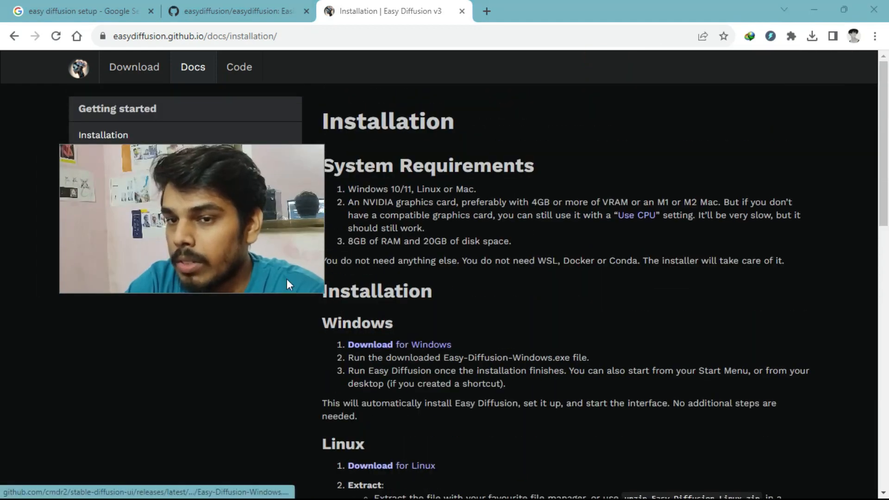
{"action": "scroll", "scroll_direction": "down", "scroll_amount": 3}
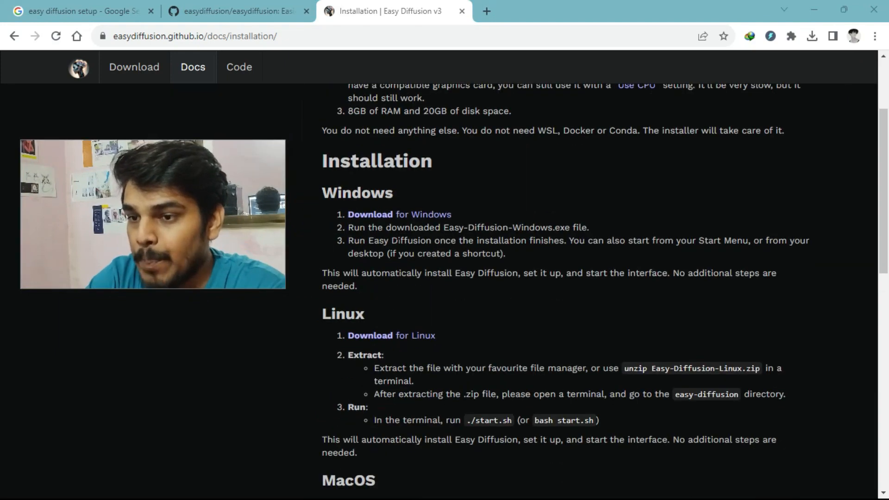
{"action": "scroll", "scroll_direction": "down", "scroll_amount": 3}
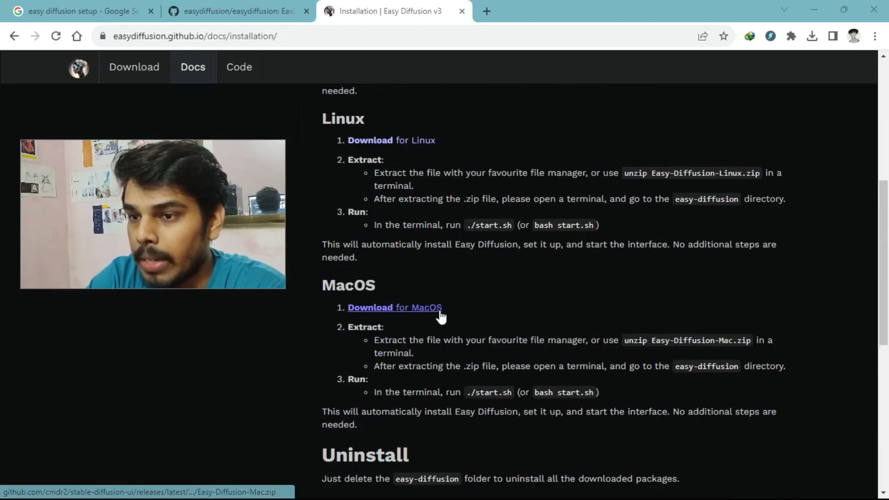
{"action": "scroll", "scroll_direction": "up", "scroll_amount": 3}
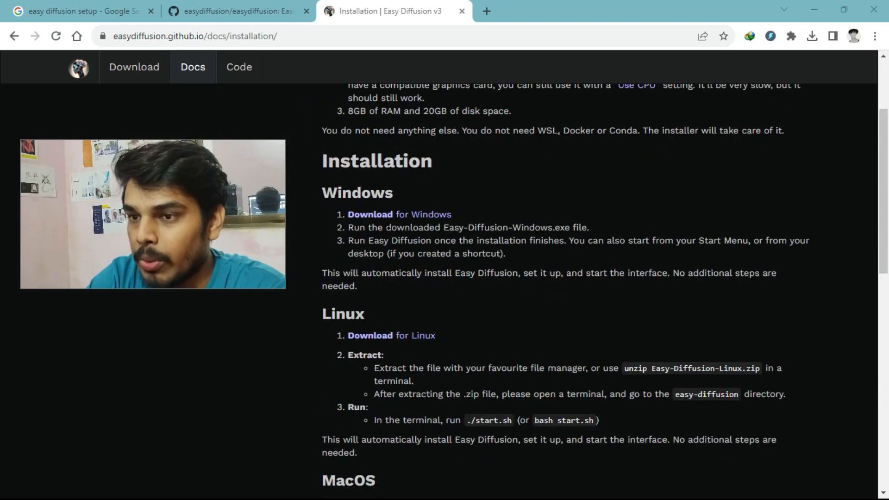
{"action": "left_click", "coordinate": [370, 214]}
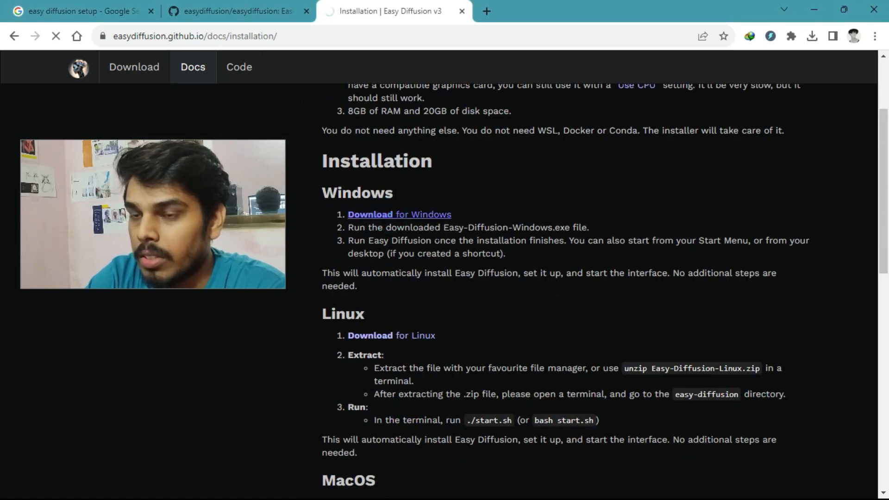
{"action": "left_click", "coordinate": [370, 215]}
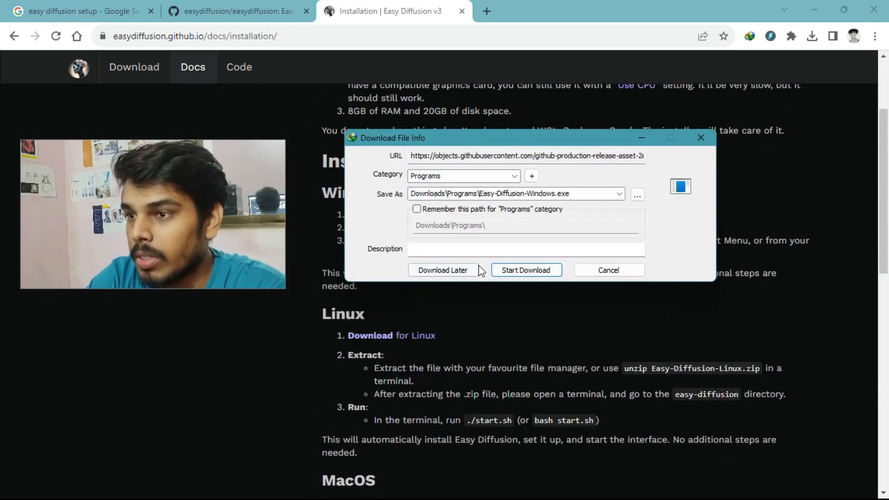
{"action": "left_click", "coordinate": [525, 270]}
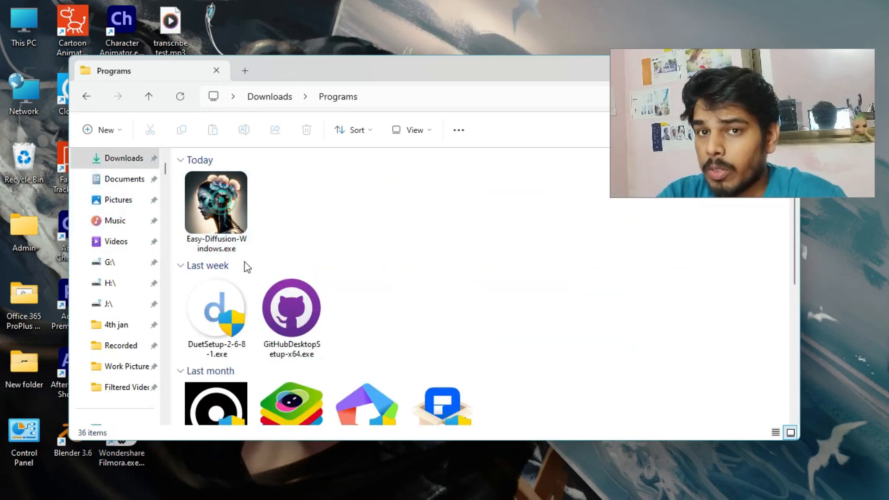
{"action": "left_click", "coordinate": [216, 204]}
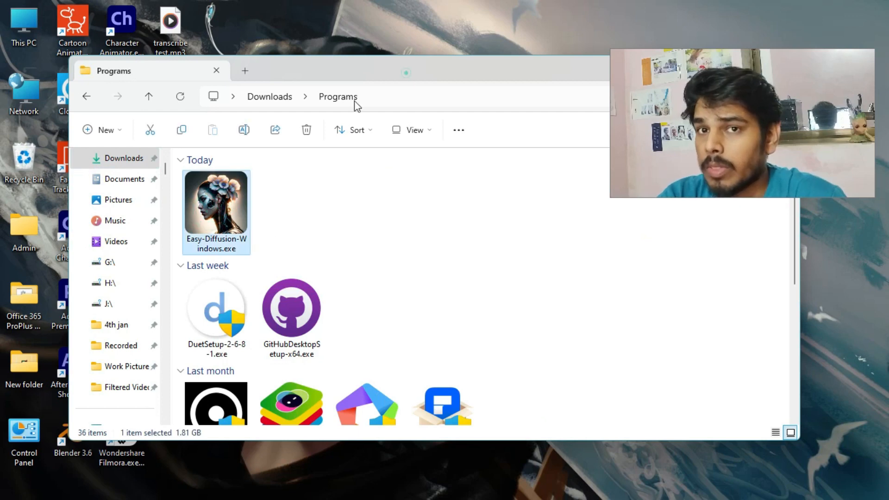
{"action": "right_click", "coordinate": [215, 204]}
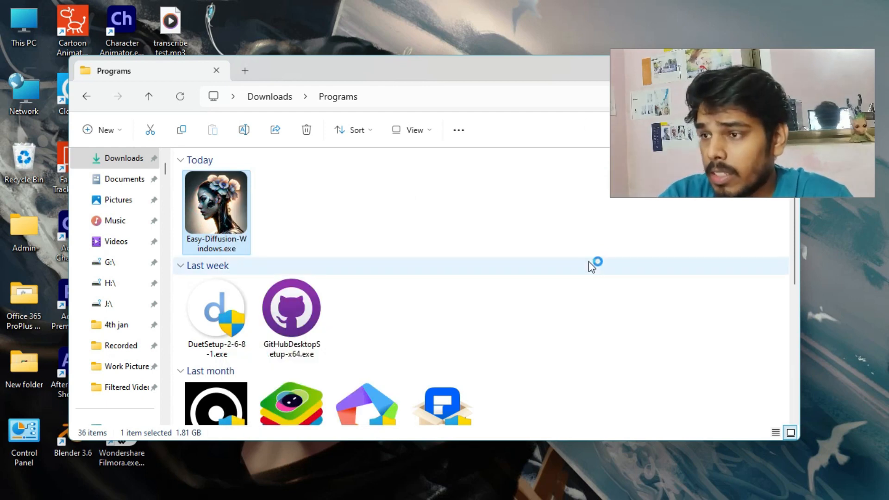
{"action": "double_click", "coordinate": [216, 205]}
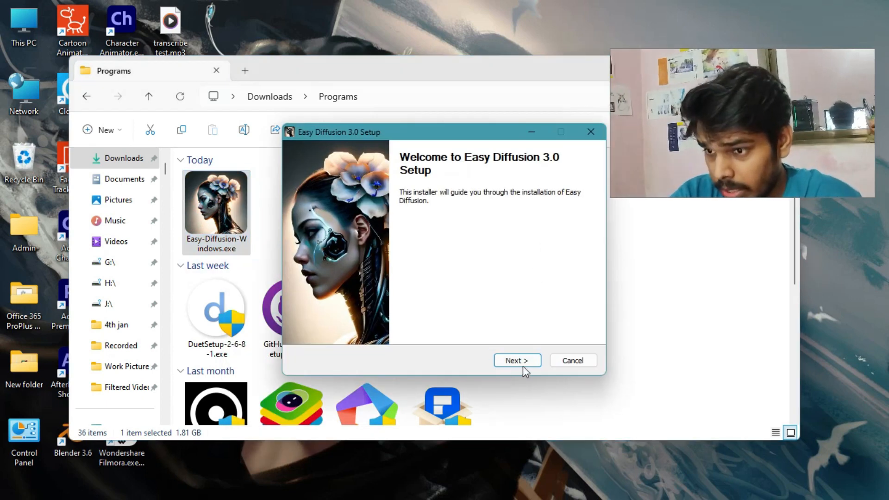
{"action": "left_click", "coordinate": [516, 360]}
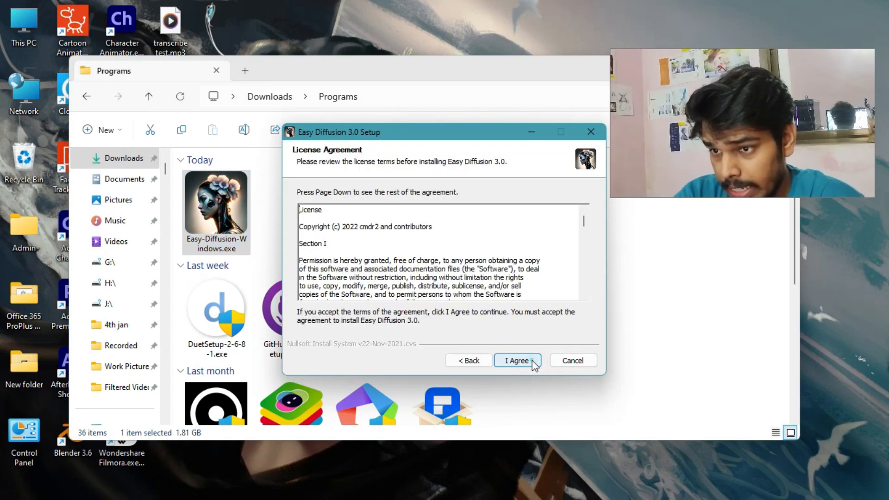
{"action": "mouse_move", "coordinate": [536, 356]}
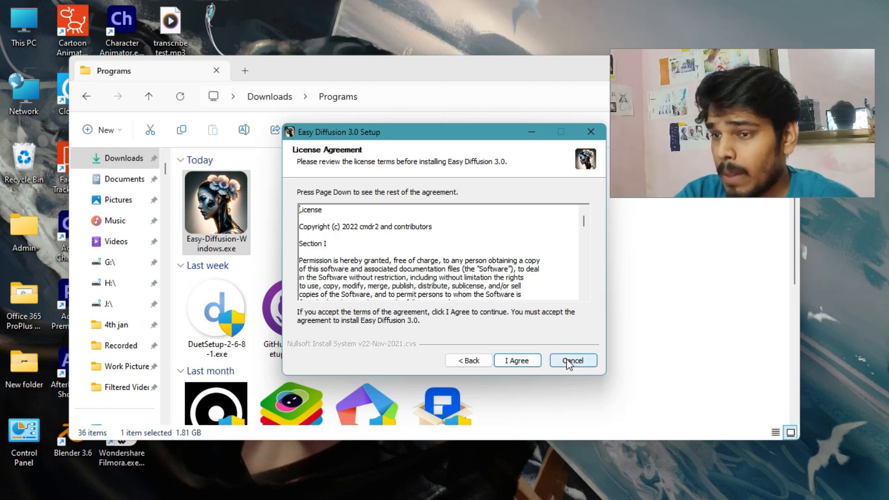
{"action": "left_click", "coordinate": [573, 361]}
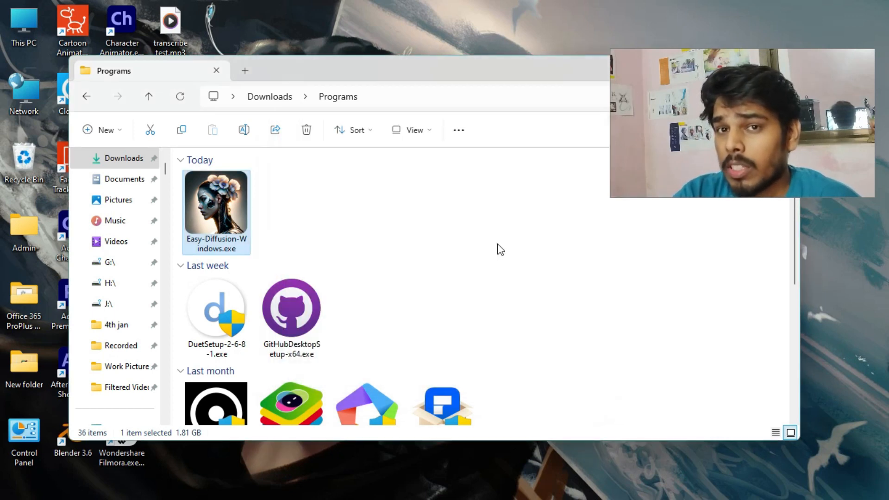
Step: Run Start Stable Diffusion UI.cmd from C:\EasyDiffusion
{"action": "left_click", "coordinate": [533, 82]}
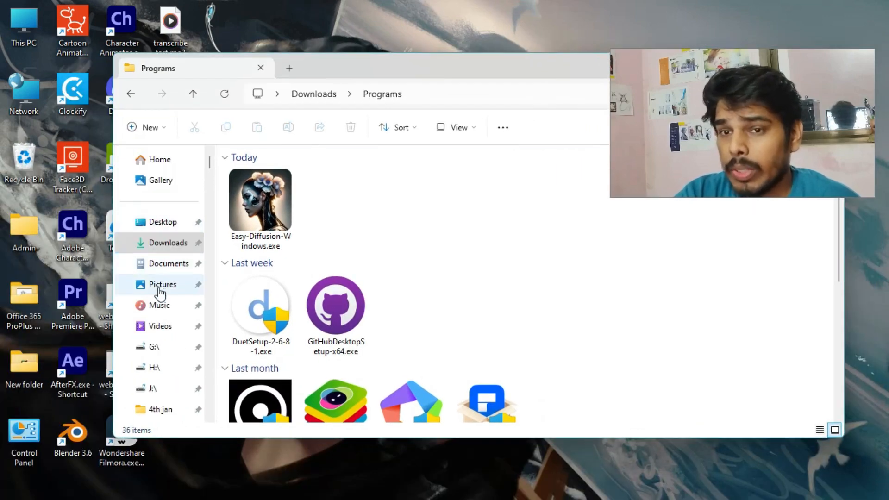
{"action": "left_click", "coordinate": [168, 264]}
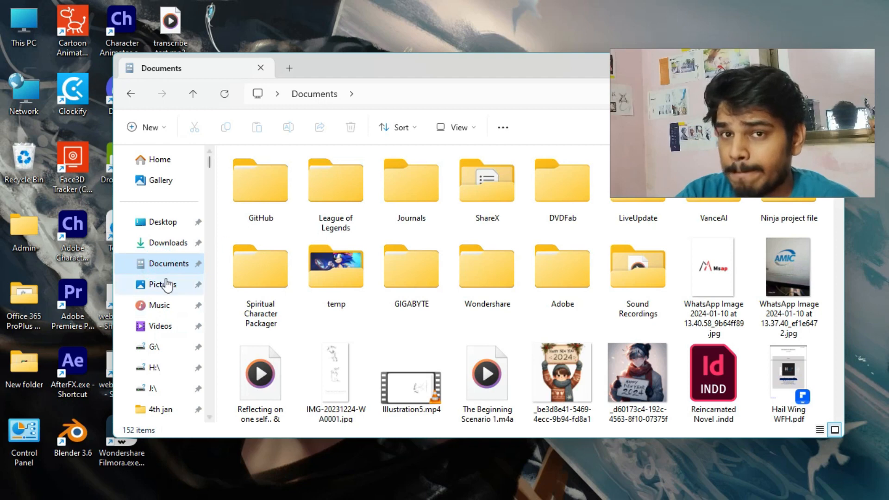
{"action": "left_click", "coordinate": [170, 385]}
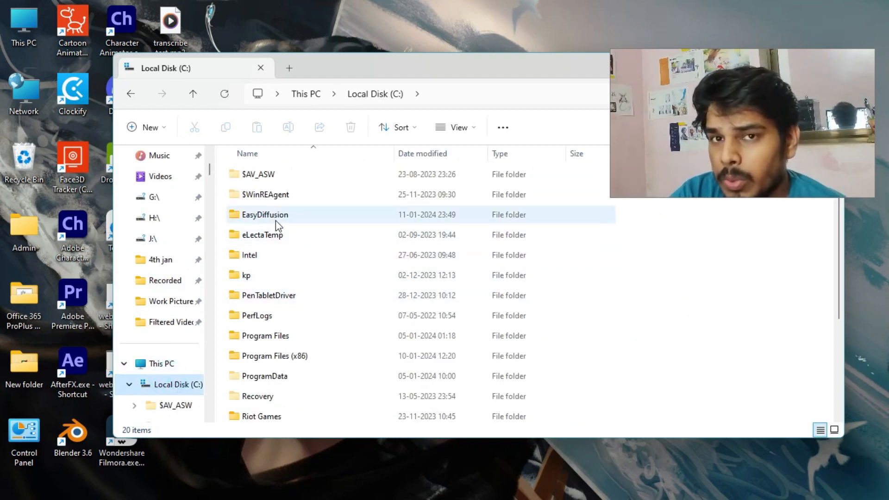
{"action": "left_click", "coordinate": [265, 215]}
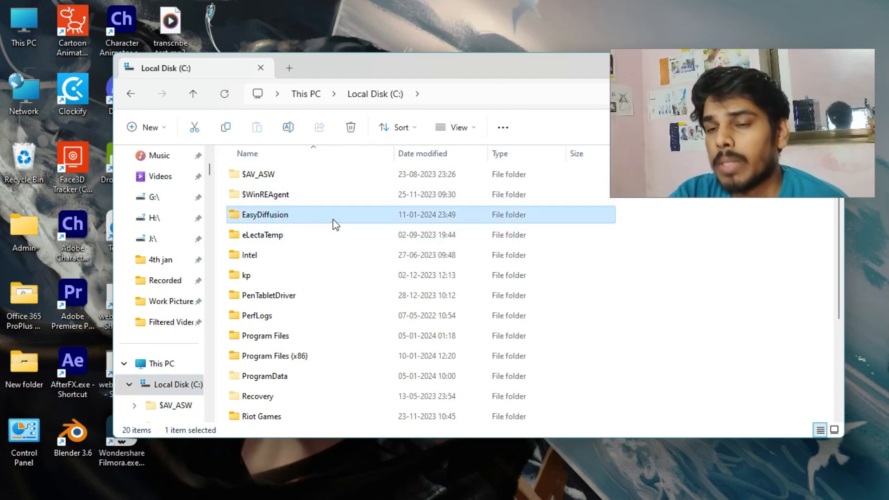
{"action": "double_click", "coordinate": [264, 215]}
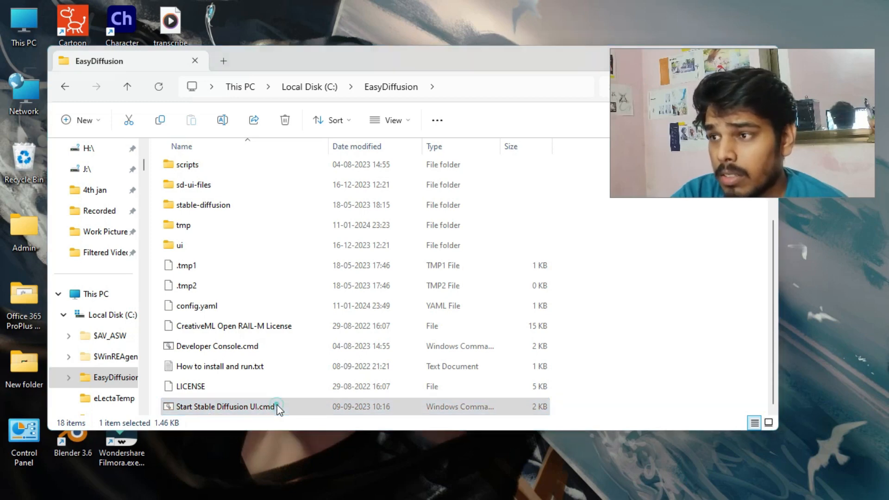
{"action": "double_click", "coordinate": [225, 407]}
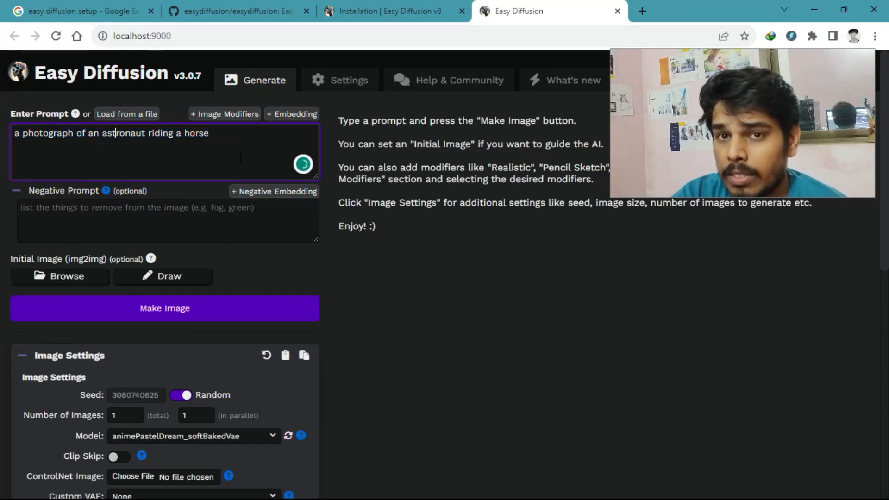
Step: Choose animePastelDream_softBakedVae in the Image Settings Model dropdown
{"action": "scroll", "scroll_direction": "down", "scroll_amount": 3}
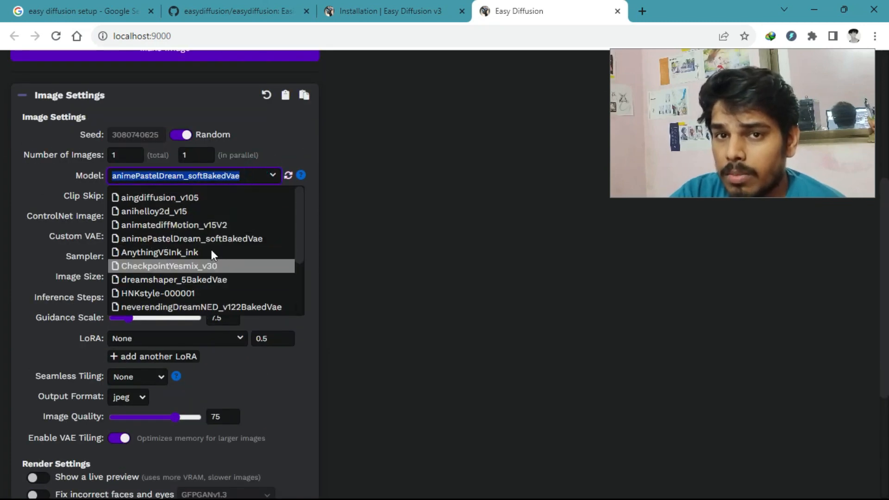
{"action": "mouse_move", "coordinate": [152, 272]}
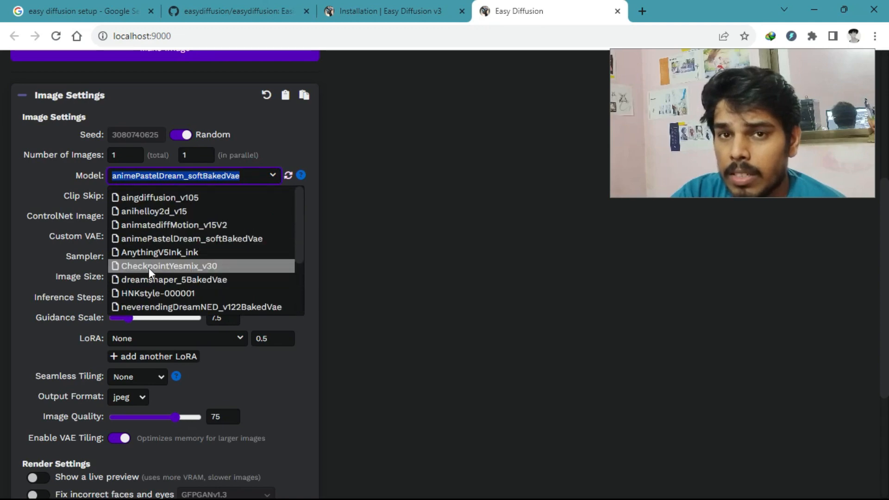
{"action": "left_click", "coordinate": [176, 338]}
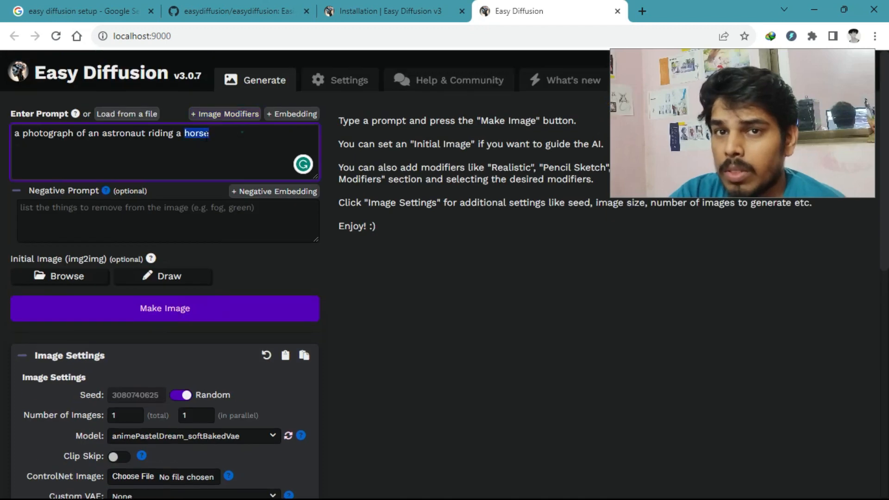
Step: Enter the prompt 'a beautiful girl in an amazon forest,' and generate an image
{"action": "type", "text": "a beautiful girl in an amazon foren"}
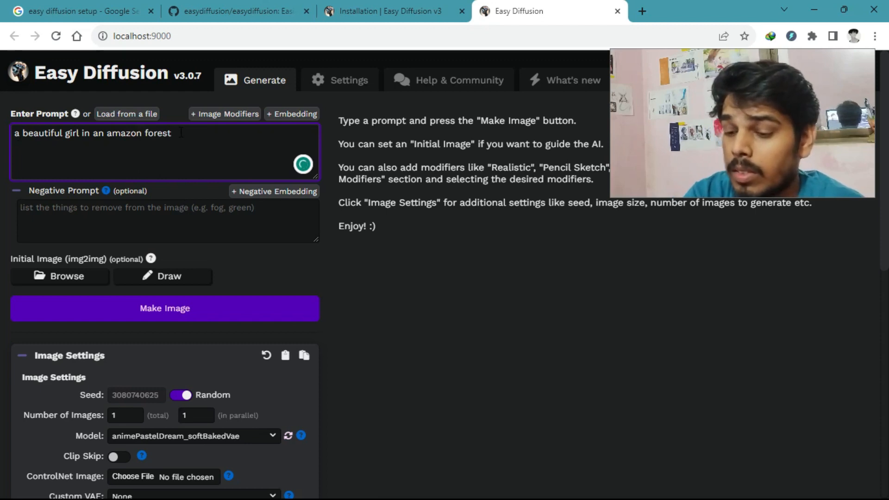
{"action": "type", "text": ","}
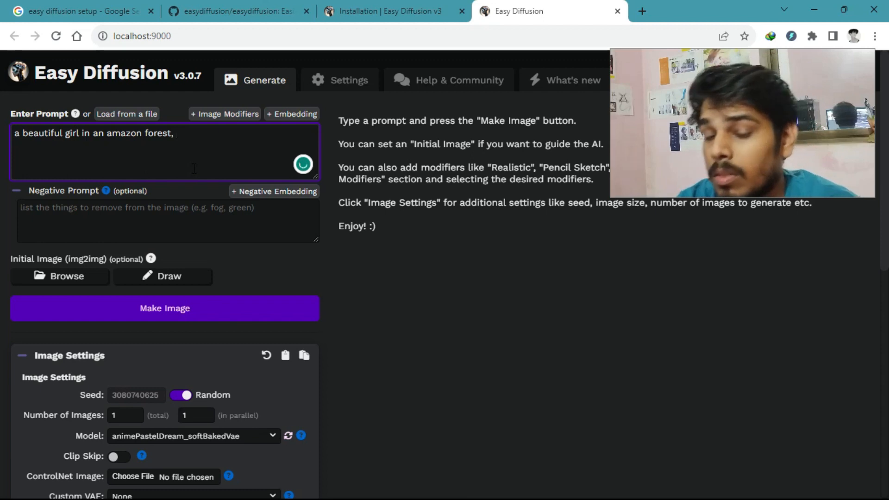
{"action": "scroll", "scroll_direction": "down", "scroll_amount": 3}
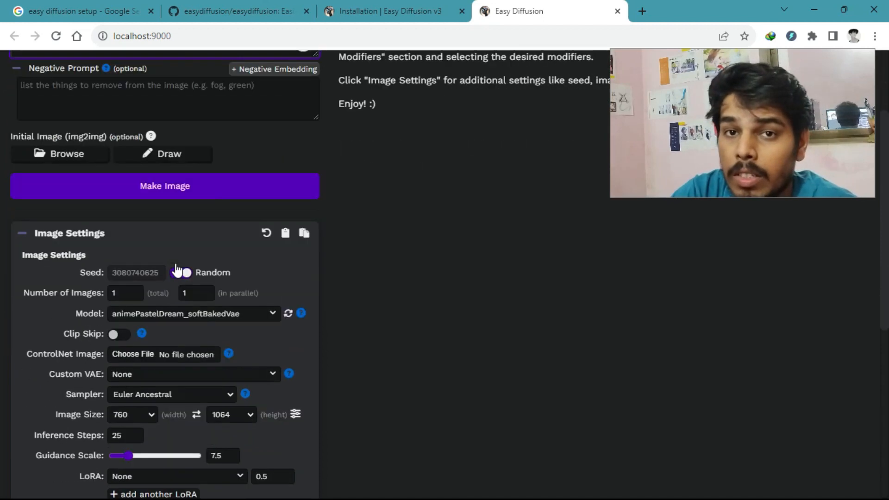
{"action": "left_click", "coordinate": [181, 272]}
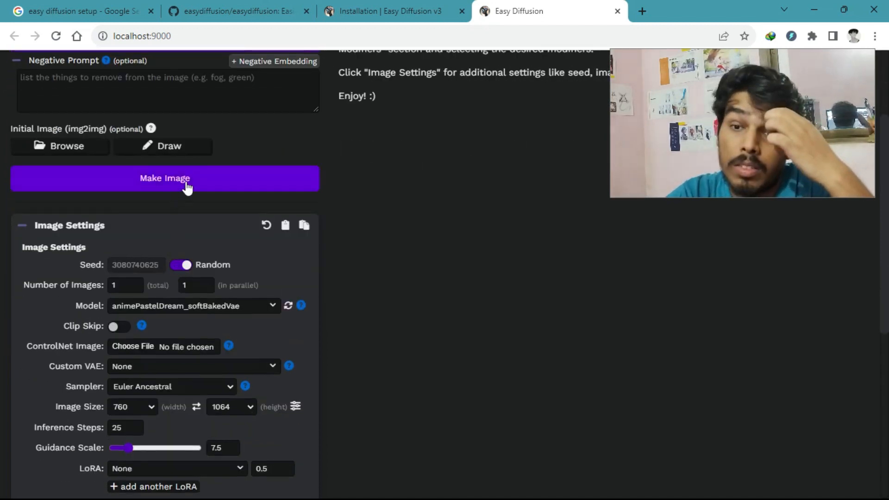
{"action": "left_click", "coordinate": [164, 178]}
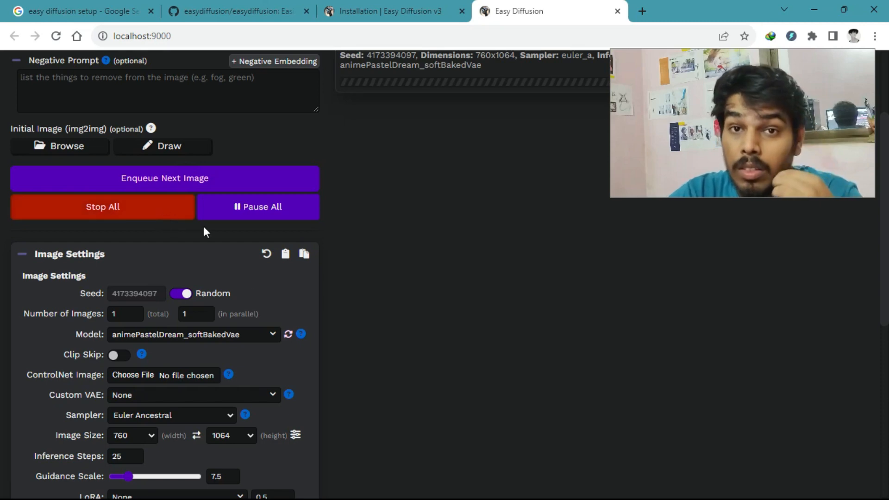
{"action": "scroll", "scroll_direction": "down", "scroll_amount": 3}
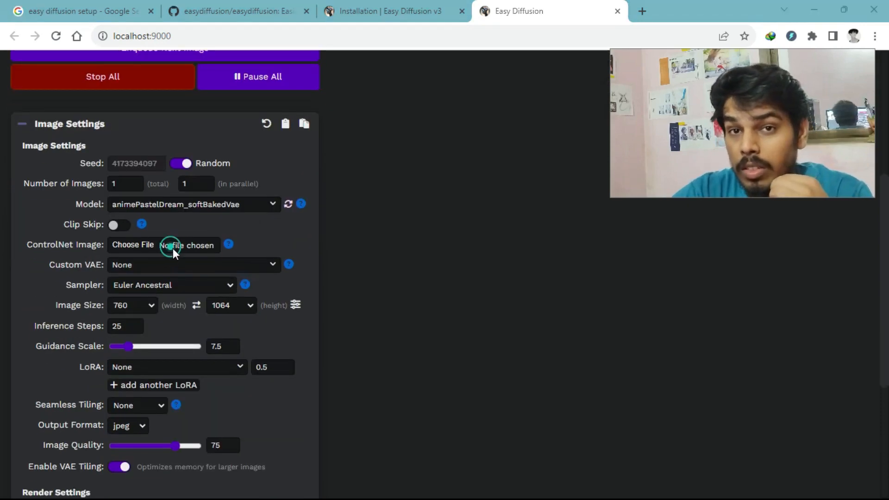
Step: Load Kimc.jpg from Downloads as the ControlNet image
{"action": "left_click", "coordinate": [132, 245]}
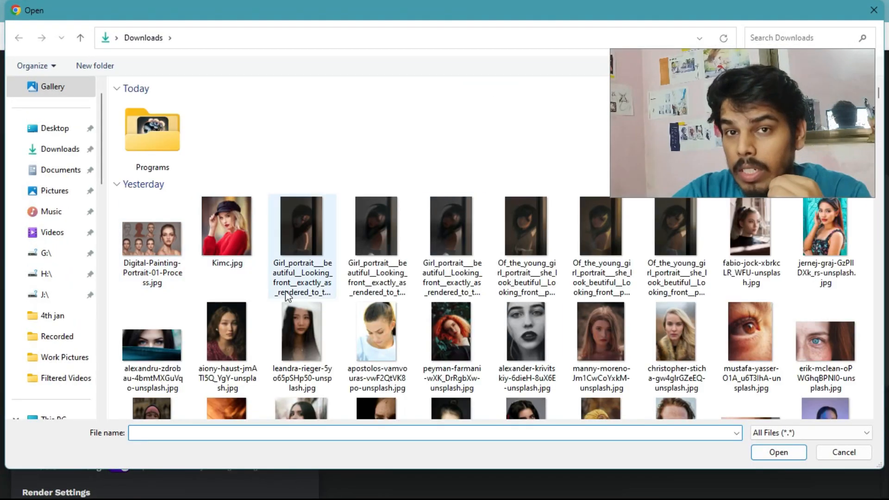
{"action": "scroll", "scroll_direction": "down", "scroll_amount": 3}
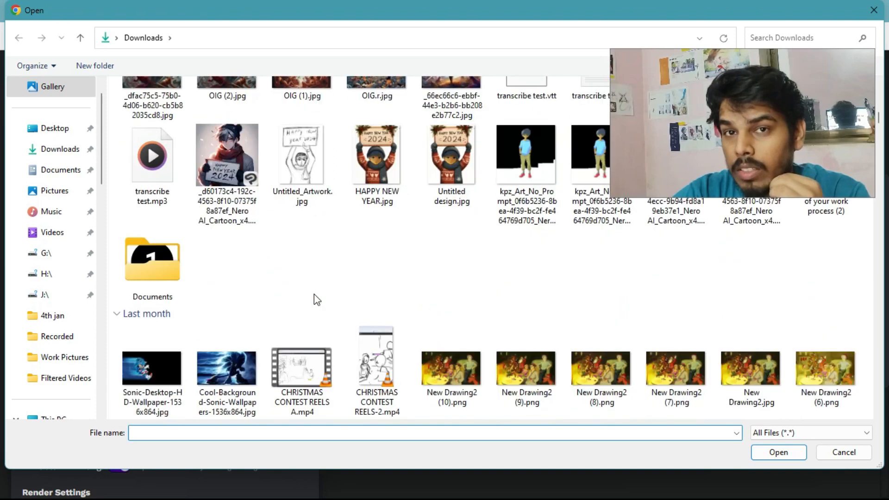
{"action": "scroll", "scroll_direction": "down", "scroll_amount": 3}
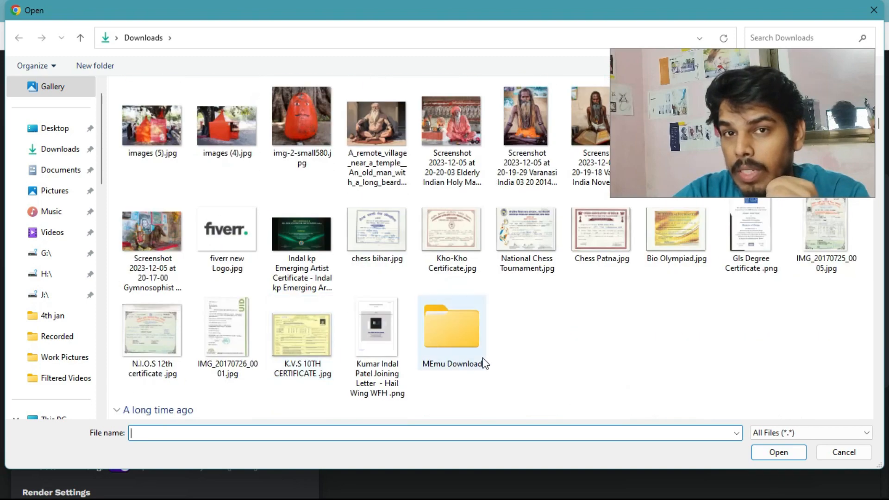
{"action": "scroll", "scroll_direction": "down", "scroll_amount": 3}
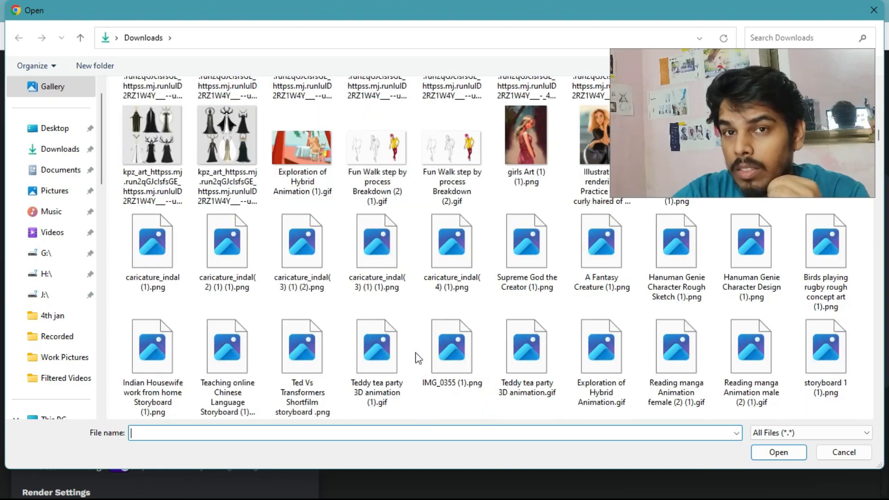
{"action": "scroll", "scroll_direction": "down", "scroll_amount": 3}
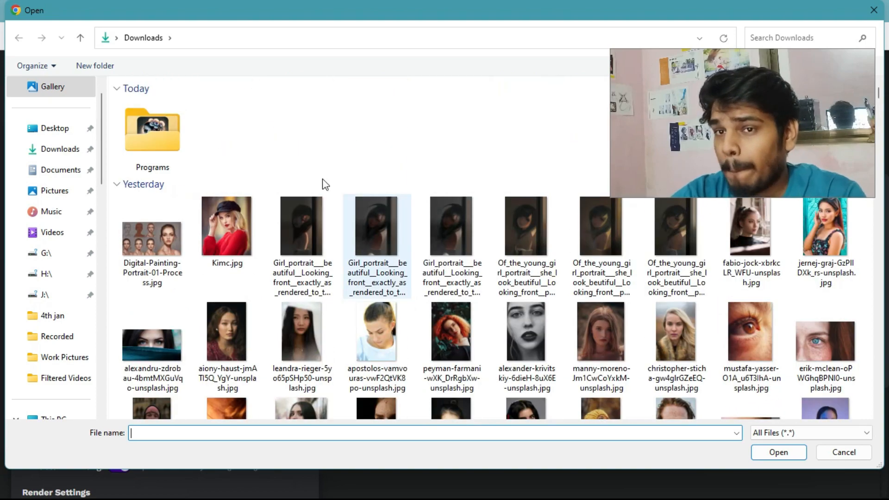
{"action": "left_click", "coordinate": [226, 225]}
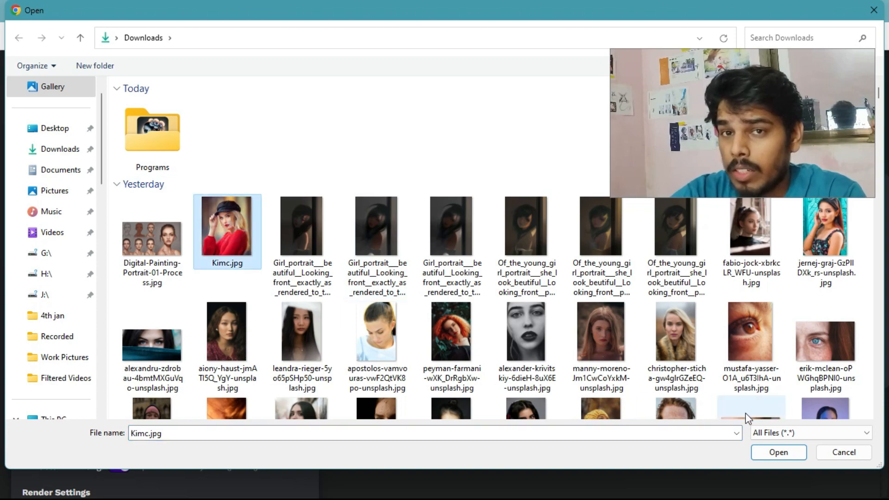
{"action": "left_click", "coordinate": [779, 452]}
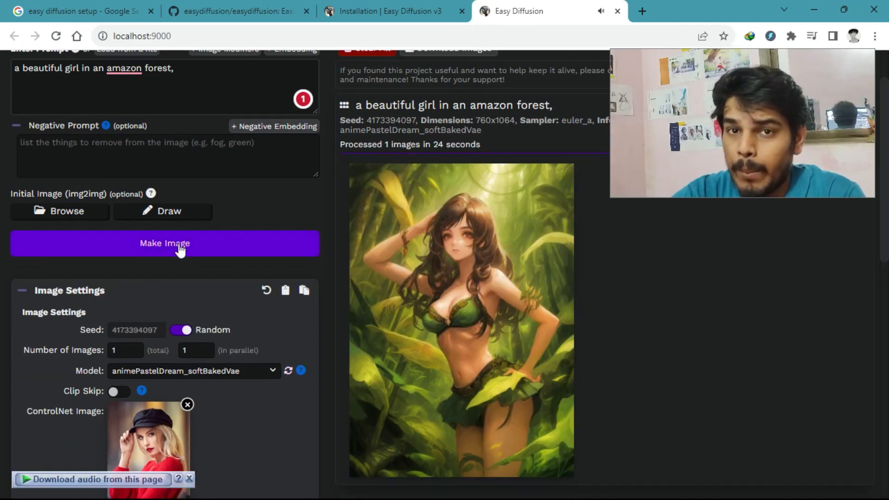
Step: Try generating, dismiss the missing-model warning, and open the ControlNet model list
{"action": "left_click", "coordinate": [164, 243]}
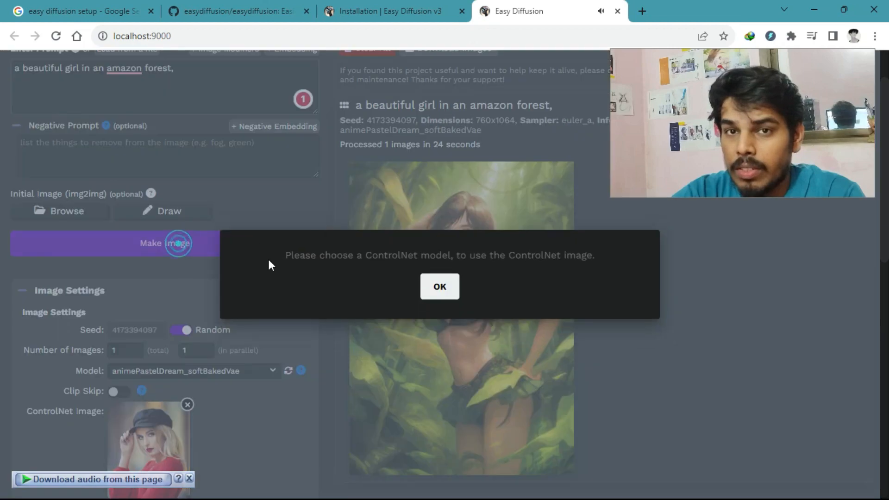
{"action": "left_click", "coordinate": [440, 287]}
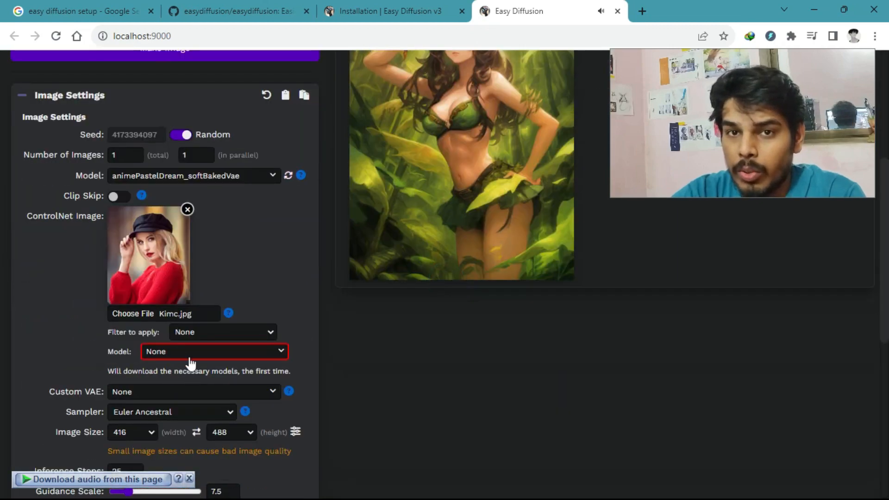
{"action": "left_click", "coordinate": [214, 351]}
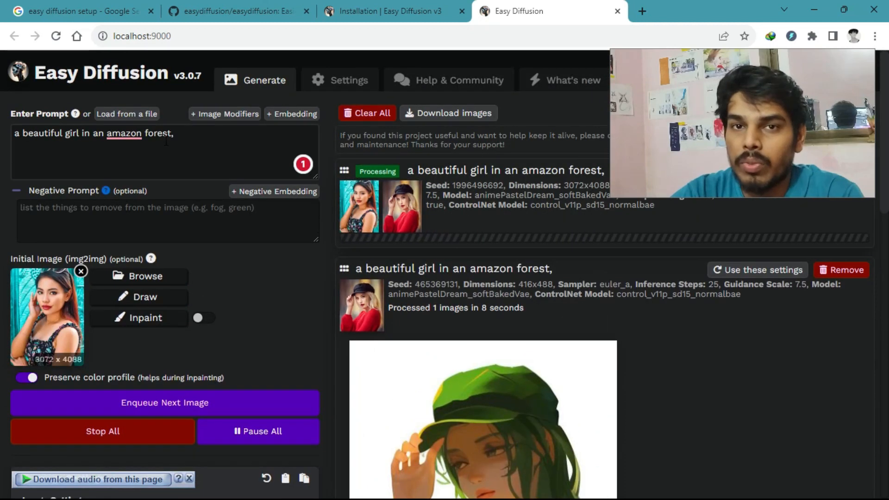
Step: After the CUDA out-of-memory error, rerun the portrait at 768x1024
{"action": "scroll", "scroll_direction": "down", "scroll_amount": 3}
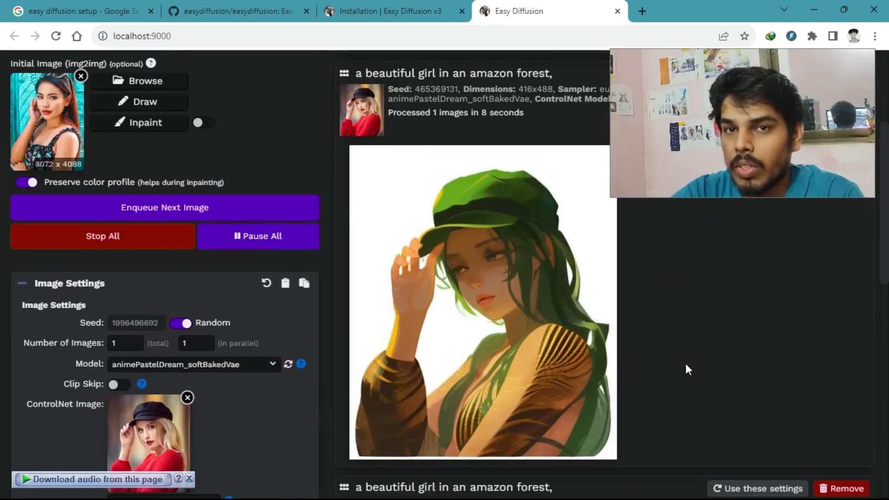
{"action": "scroll", "scroll_direction": "down", "scroll_amount": 3}
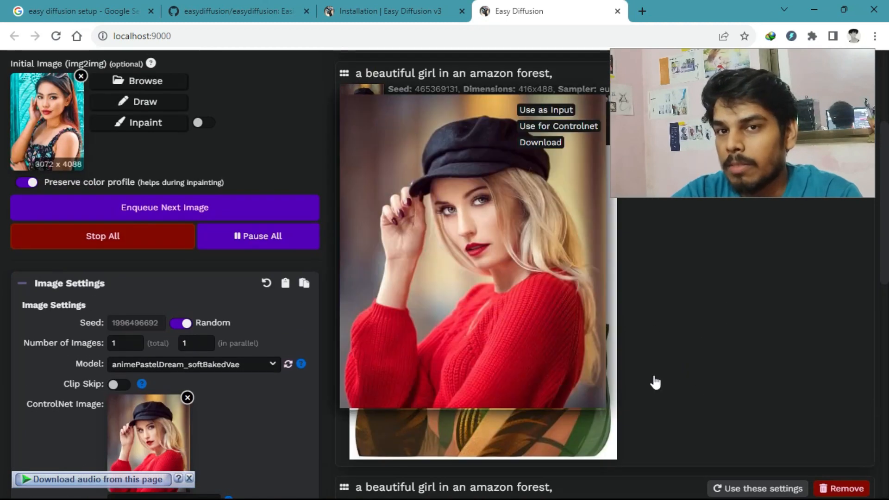
{"action": "scroll", "scroll_direction": "down", "scroll_amount": 3}
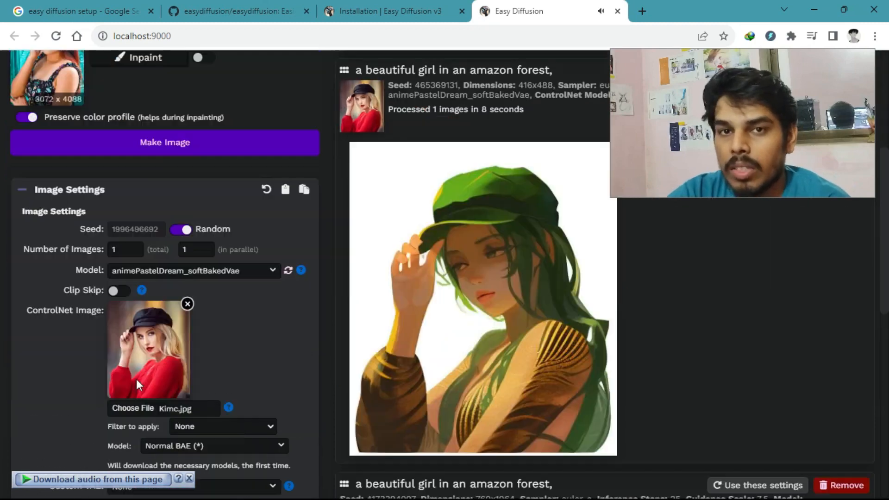
{"action": "left_click", "coordinate": [231, 331]}
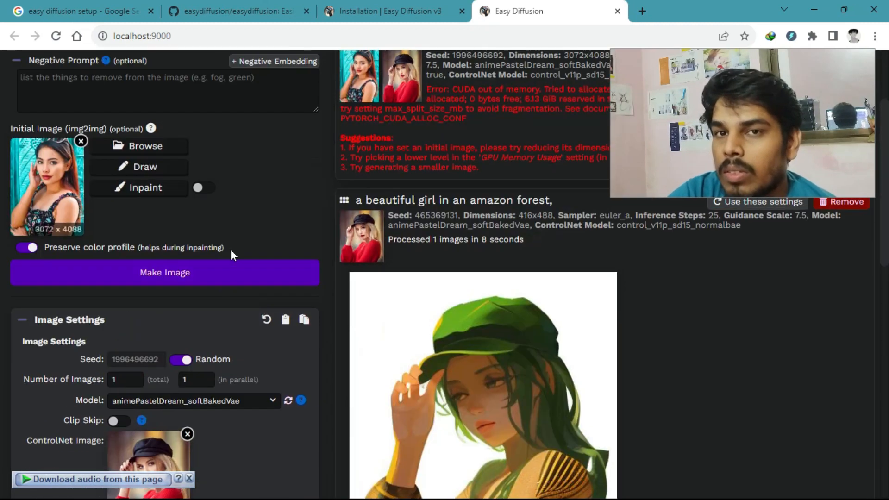
{"action": "left_click", "coordinate": [164, 272]}
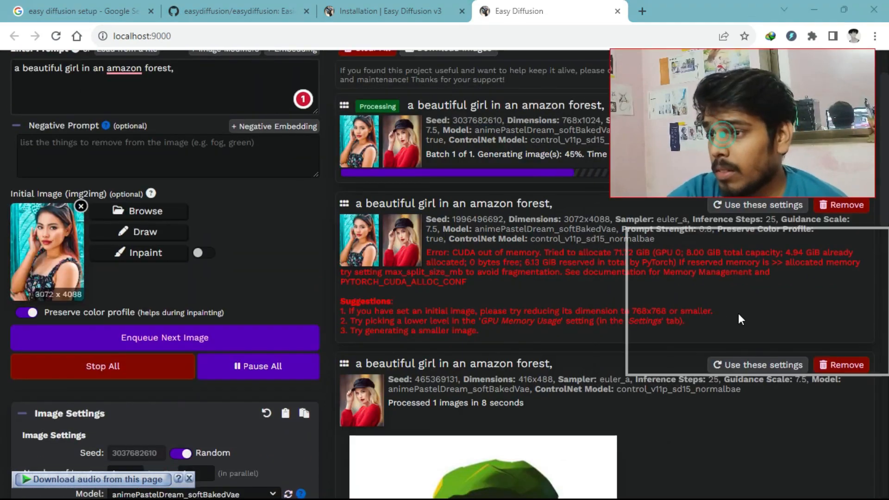
{"action": "left_click", "coordinate": [176, 182]}
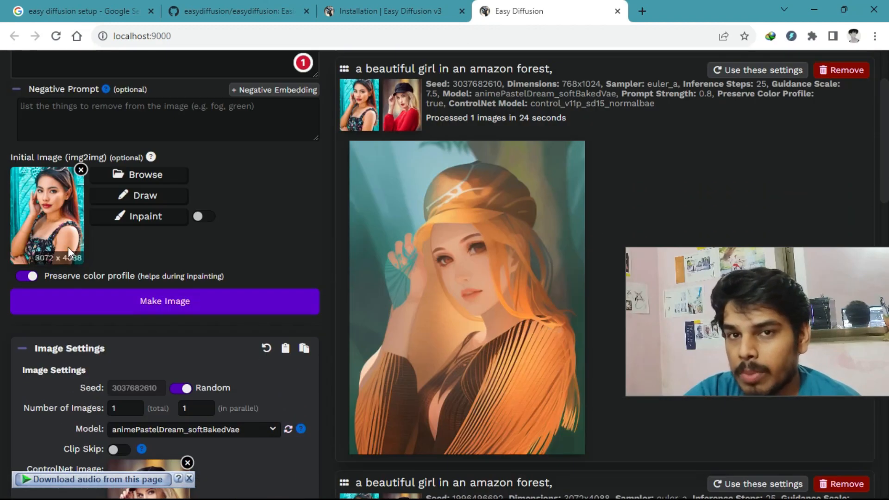
Step: Add badgirl-v15fix and Bodysuit v13 LoRAs and queue a new render
{"action": "scroll", "scroll_direction": "down", "scroll_amount": 3}
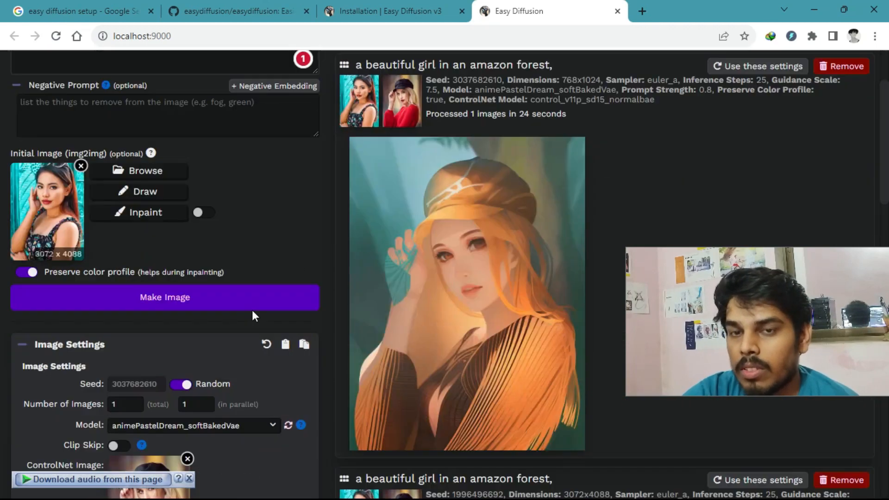
{"action": "scroll", "scroll_direction": "down", "scroll_amount": 3}
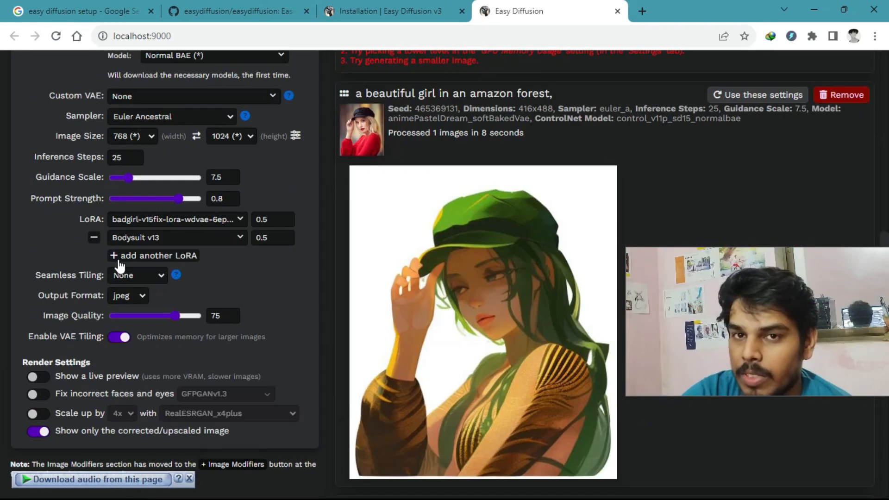
{"action": "left_click", "coordinate": [94, 237]}
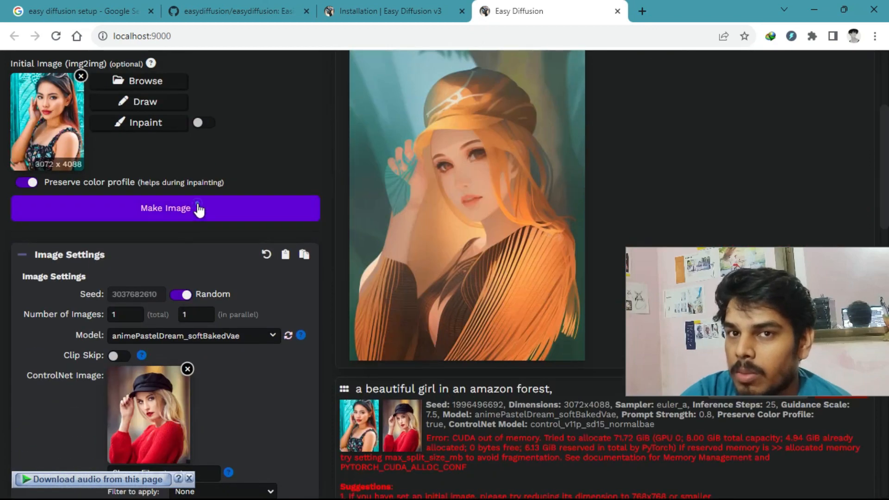
{"action": "left_click", "coordinate": [165, 208]}
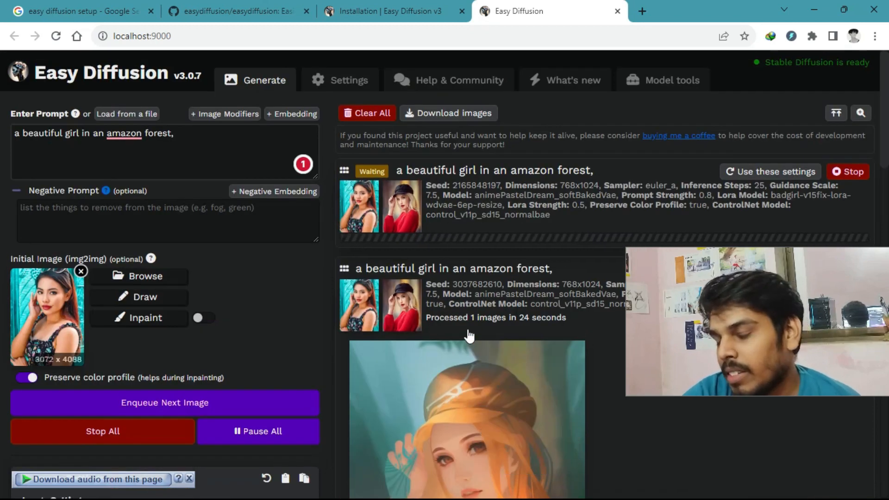
Step: Scroll through the new orange-haired forest portraits rendered with stacked LoRAs and anihelloy2d_v15
{"action": "scroll", "scroll_direction": "down", "scroll_amount": 3}
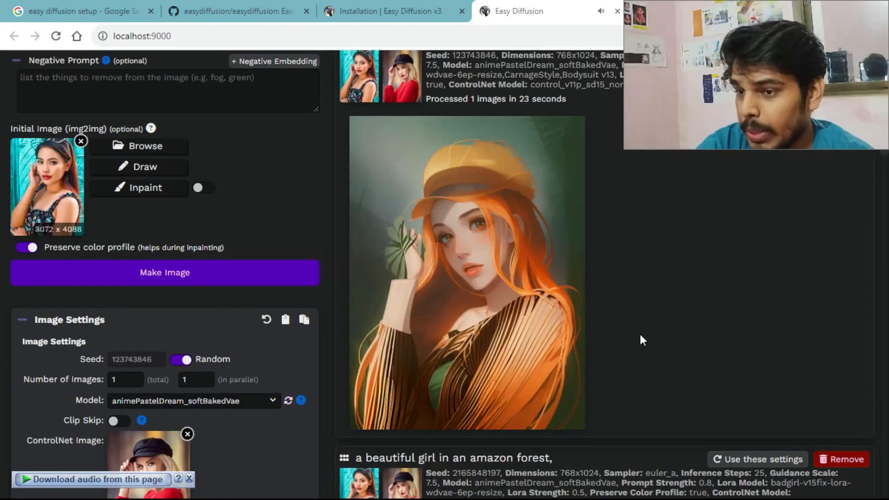
{"action": "mouse_move", "coordinate": [627, 298]}
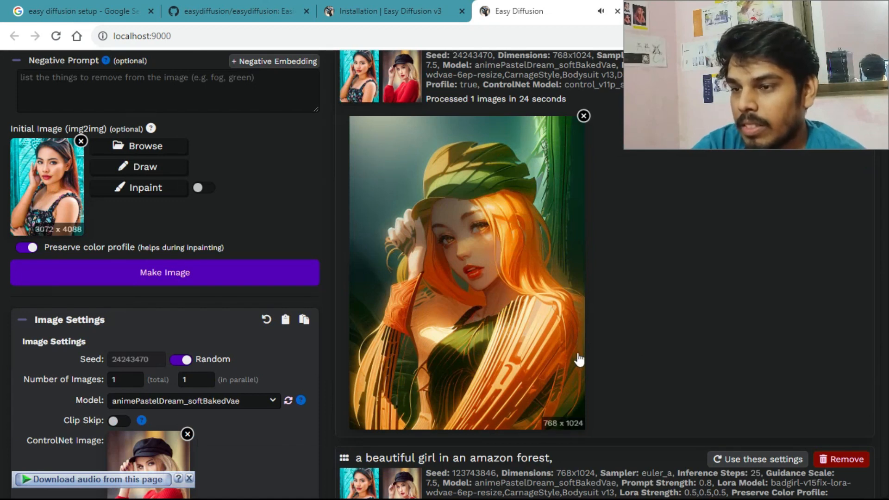
{"action": "mouse_move", "coordinate": [508, 355]}
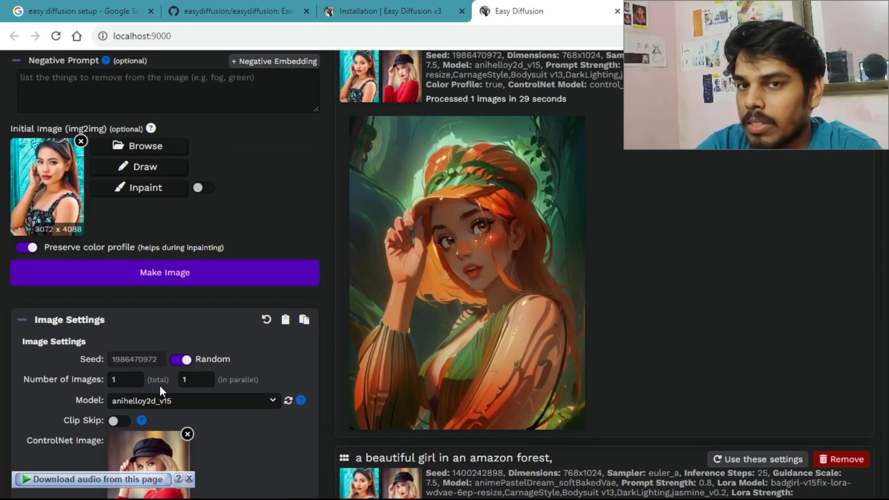
{"action": "scroll", "scroll_direction": "down", "scroll_amount": 3}
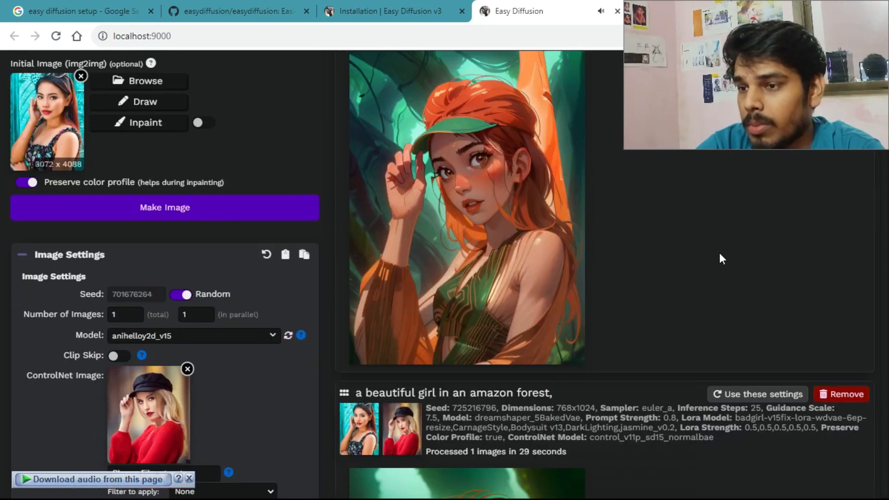